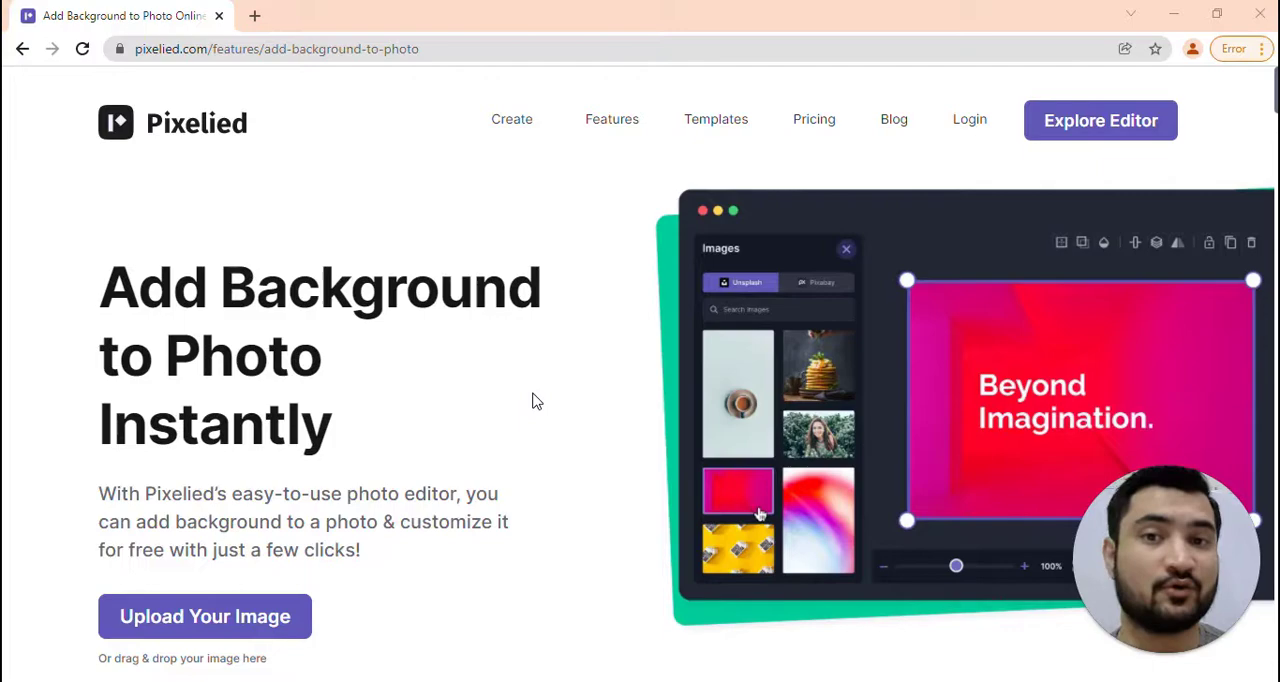
pyautogui.moveTo(217, 622)
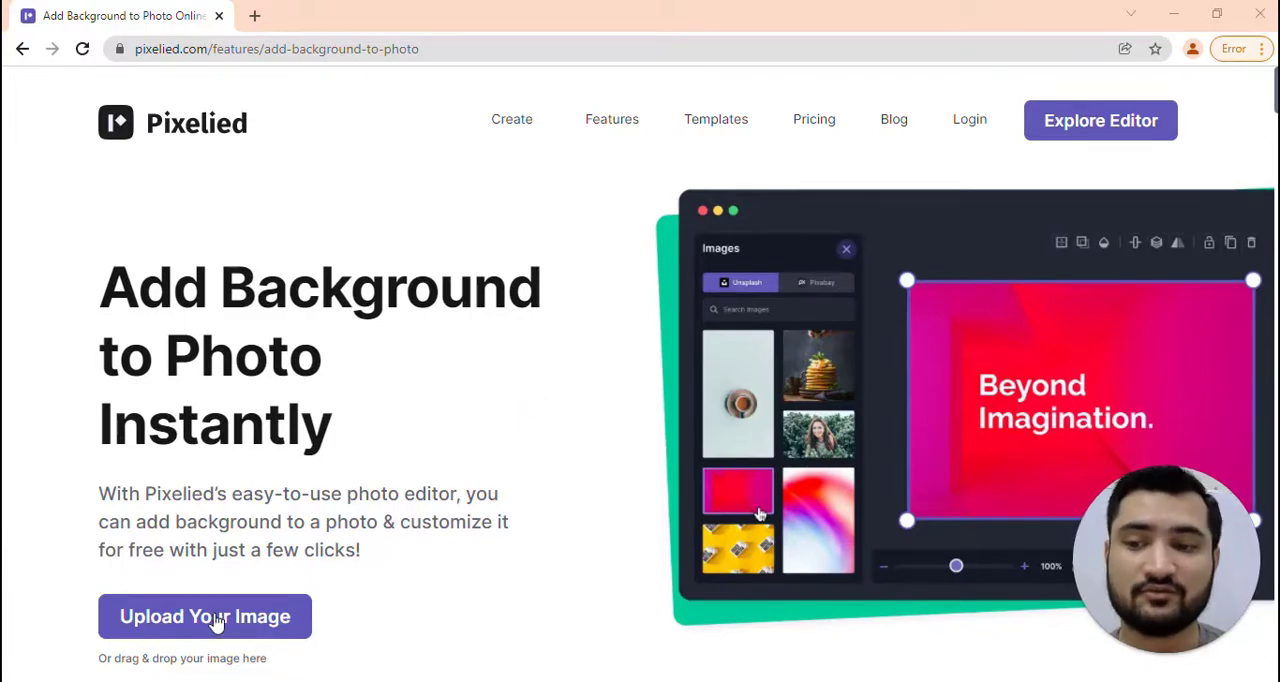
# Start uploading the portrait photo from the Add Background page.
pyautogui.click(204, 616)
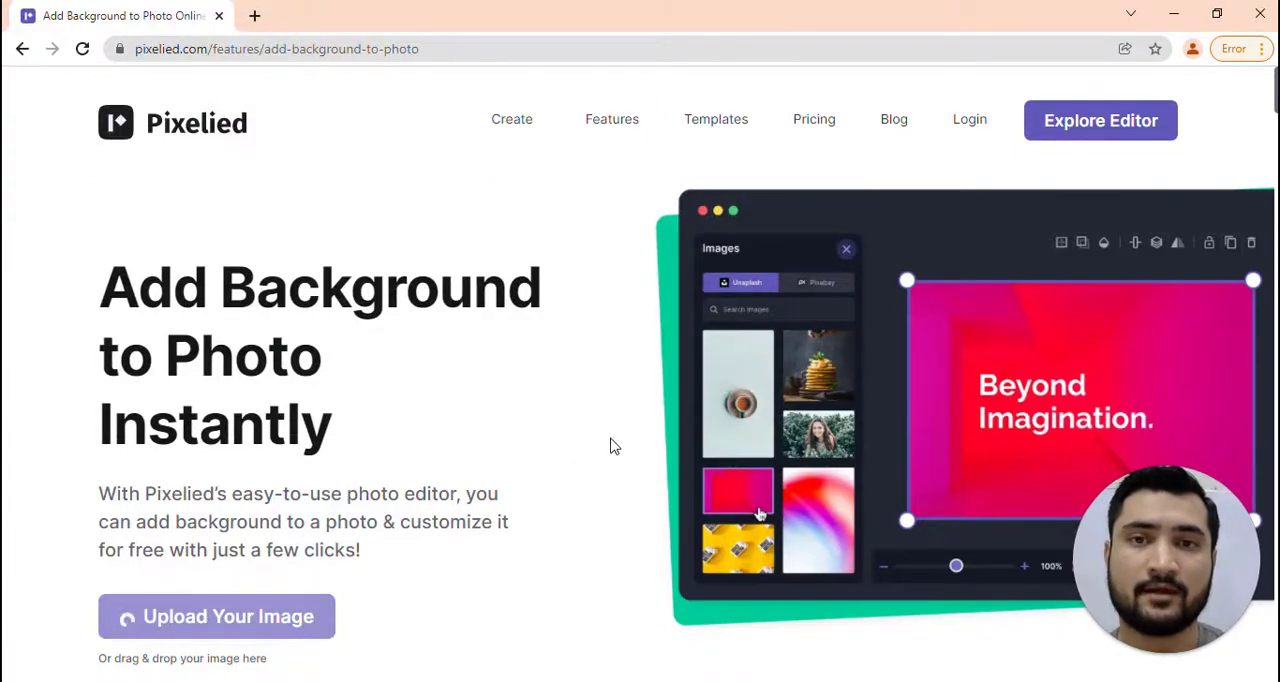
# Load the beach portrait into the editor and request Remove BG, prompting sign-in.
pyautogui.click(1099, 120)
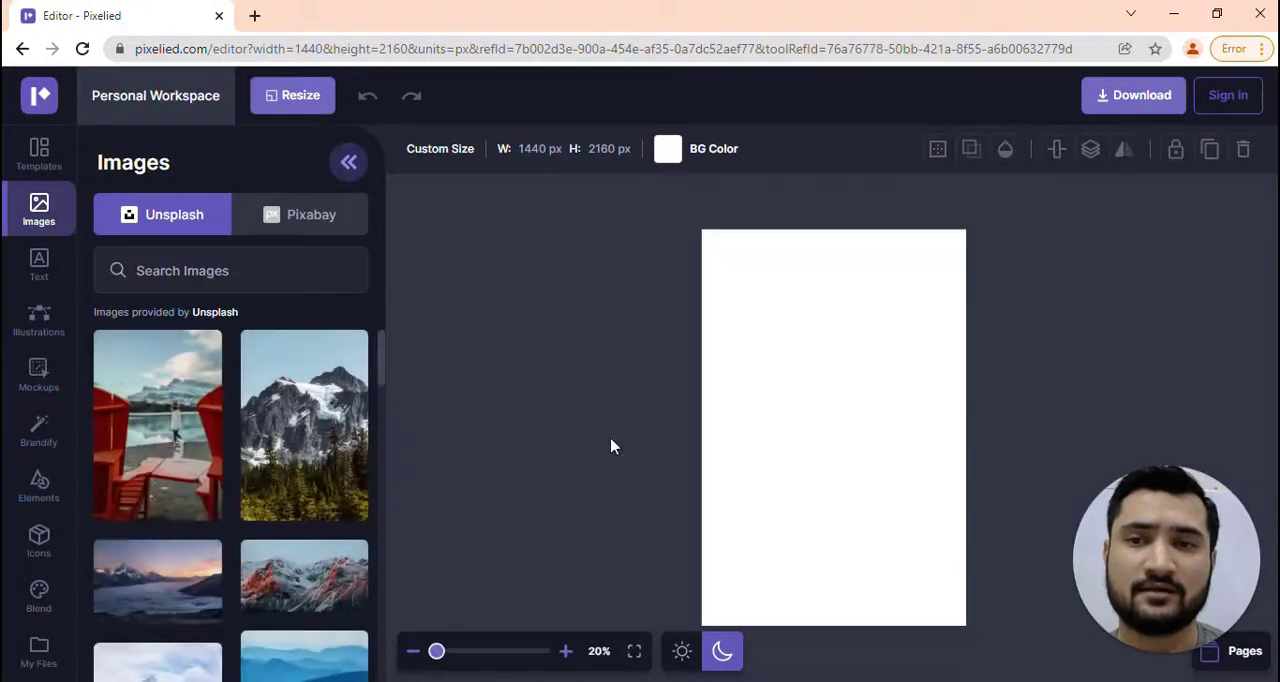
pyautogui.click(157, 424)
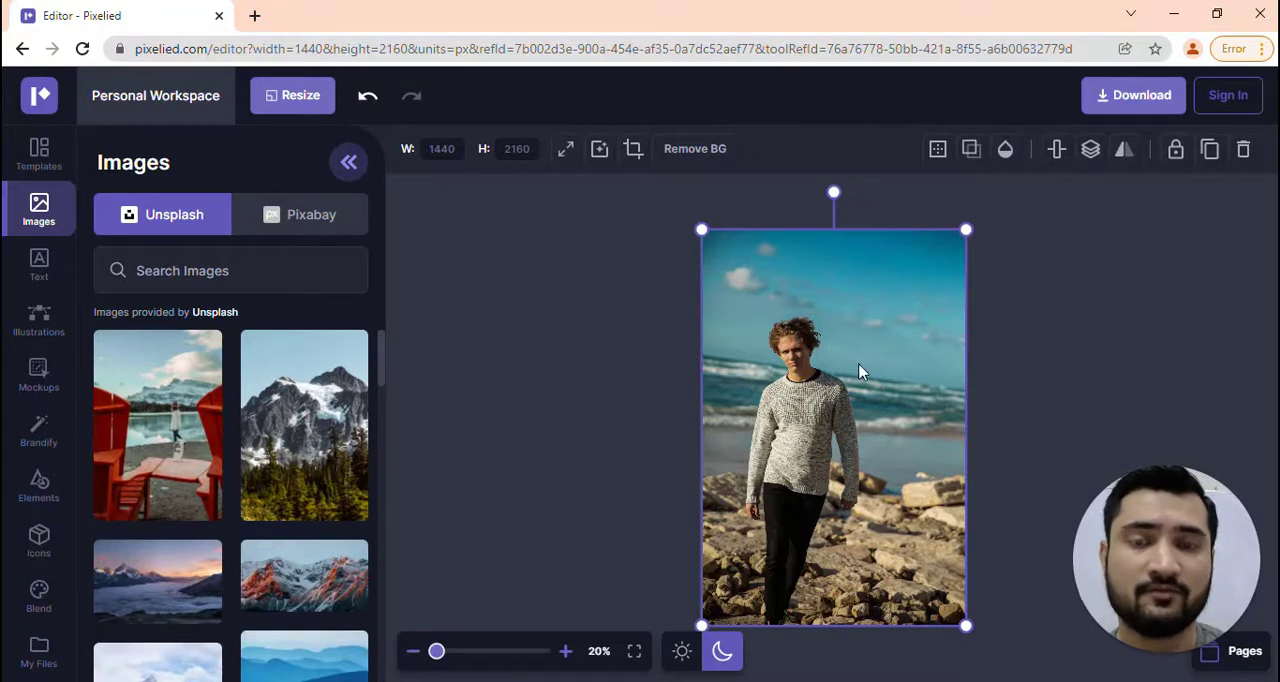
pyautogui.moveTo(805, 355)
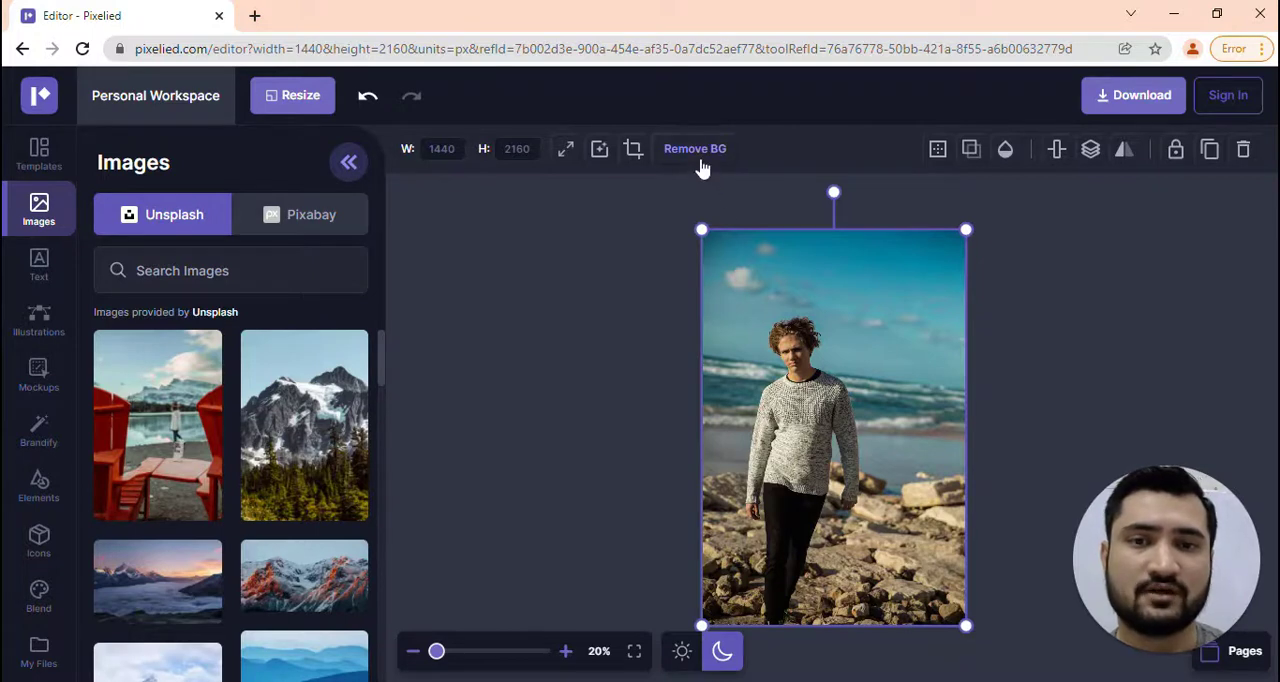
pyautogui.moveTo(770, 435)
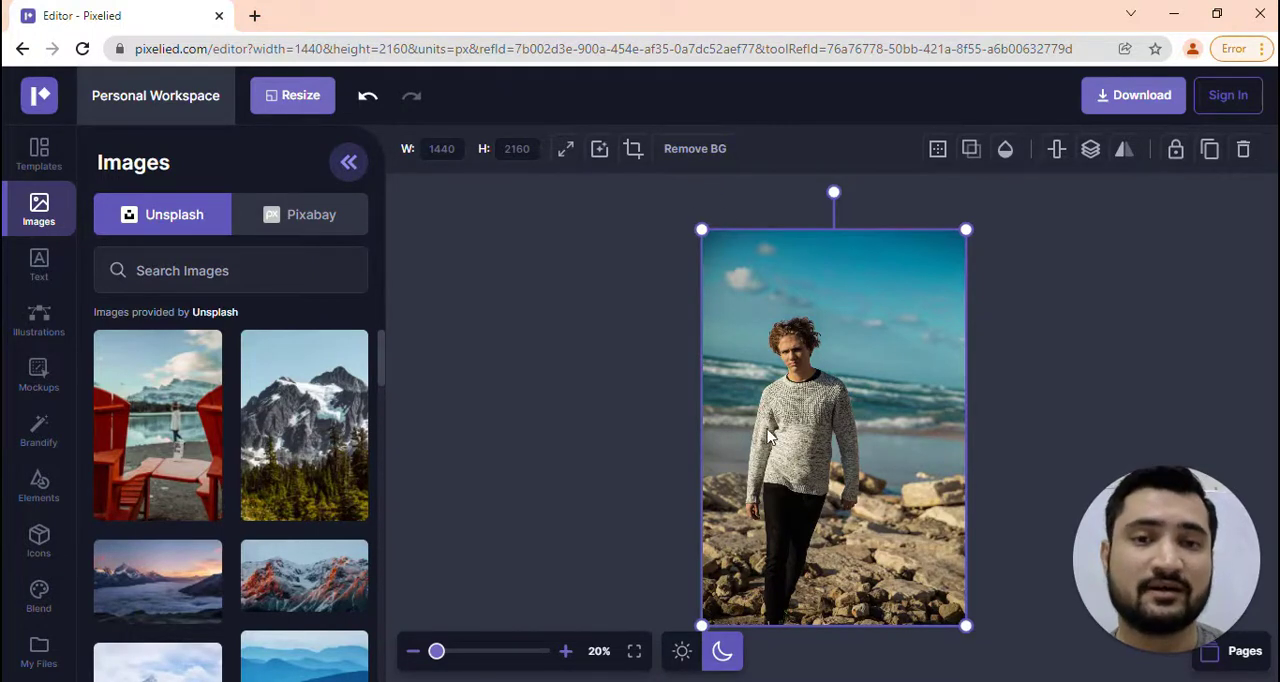
pyautogui.moveTo(835, 420)
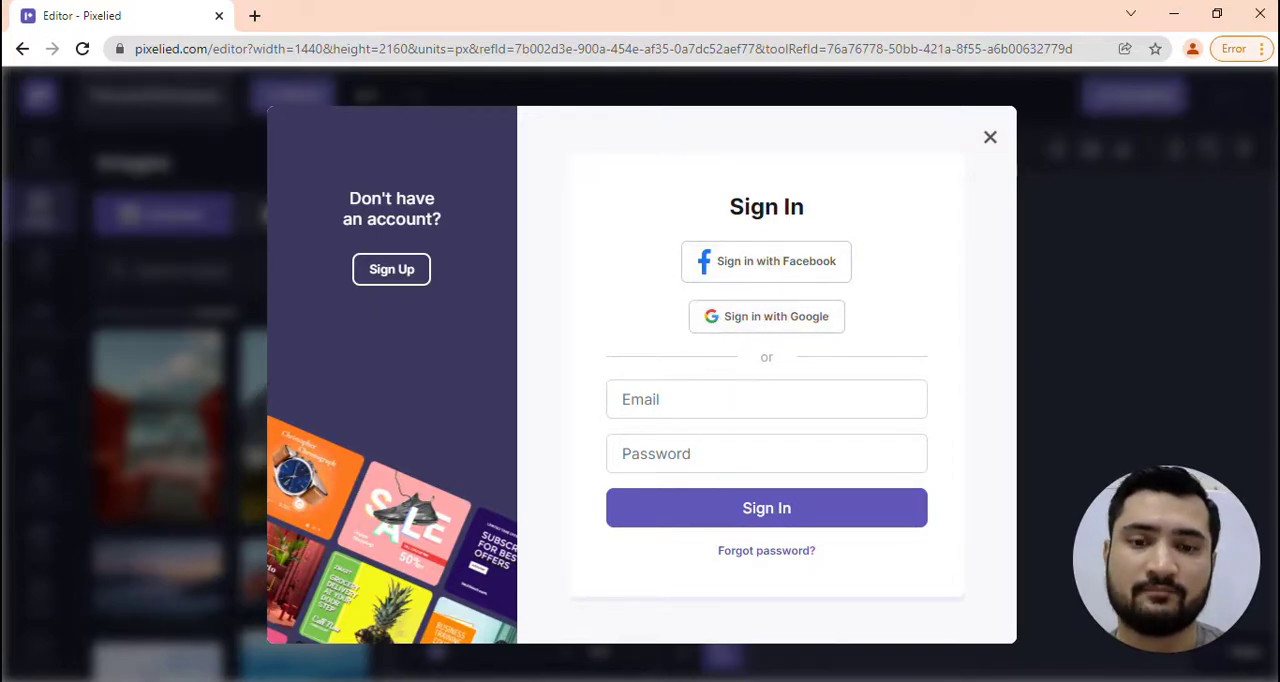
# Sign in with Google by choosing the account in the popup.
pyautogui.click(766, 316)
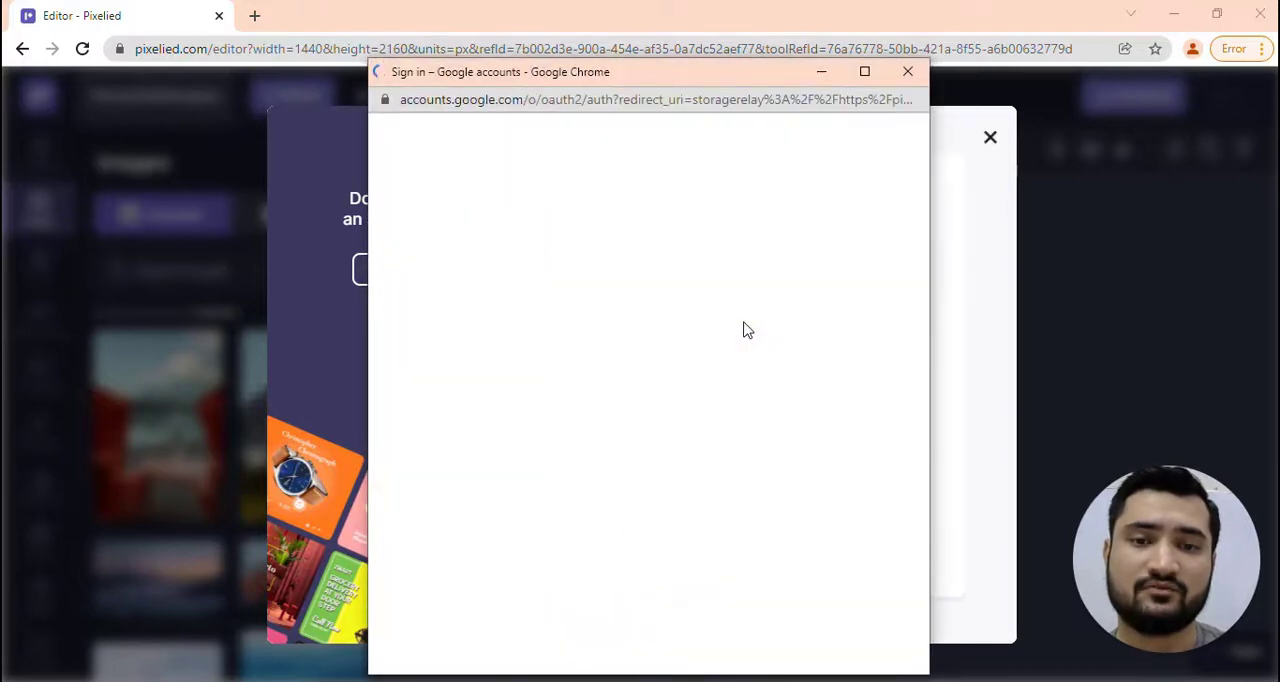
pyautogui.click(907, 71)
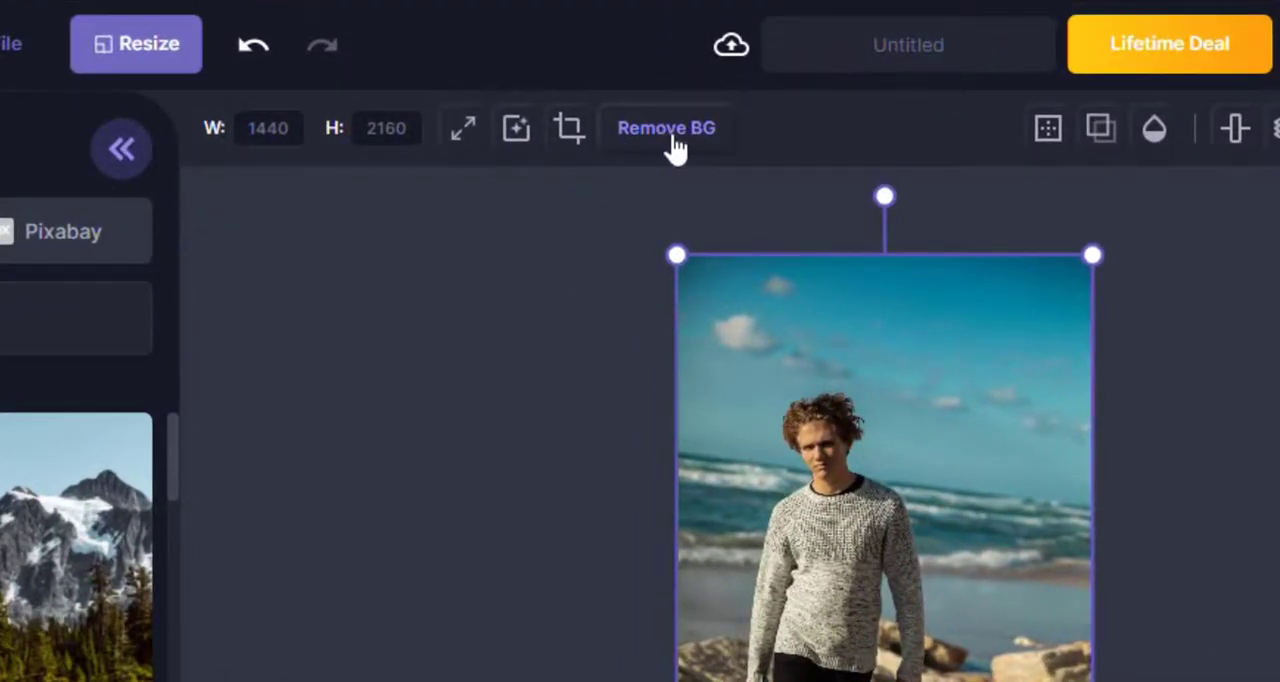
# Run Remove BG on the beach portrait, leaving the man cut out on white.
pyautogui.click(666, 128)
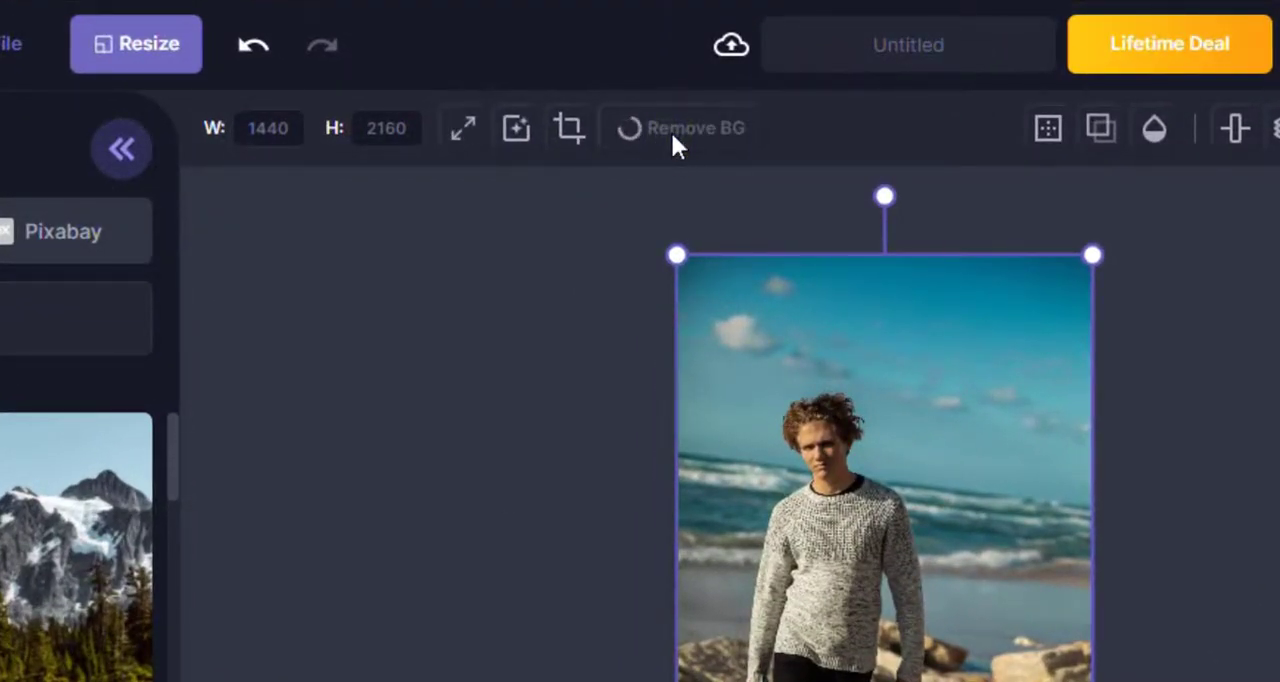
pyautogui.click(694, 128)
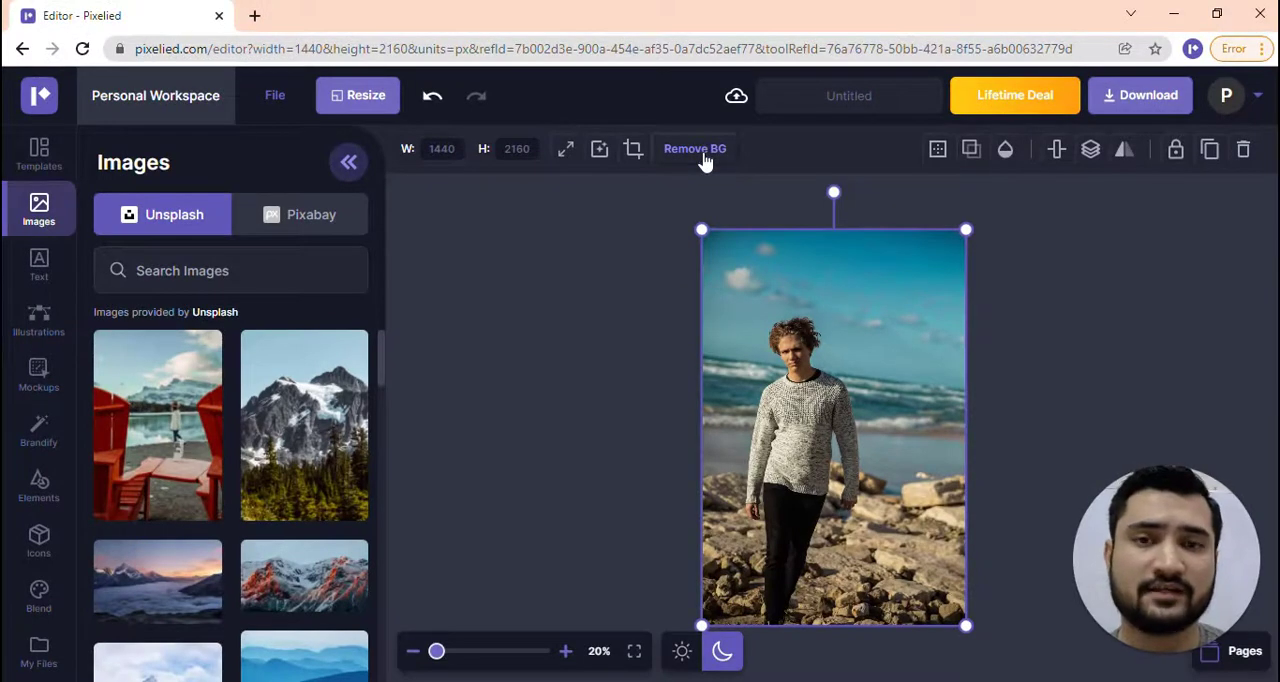
pyautogui.click(694, 148)
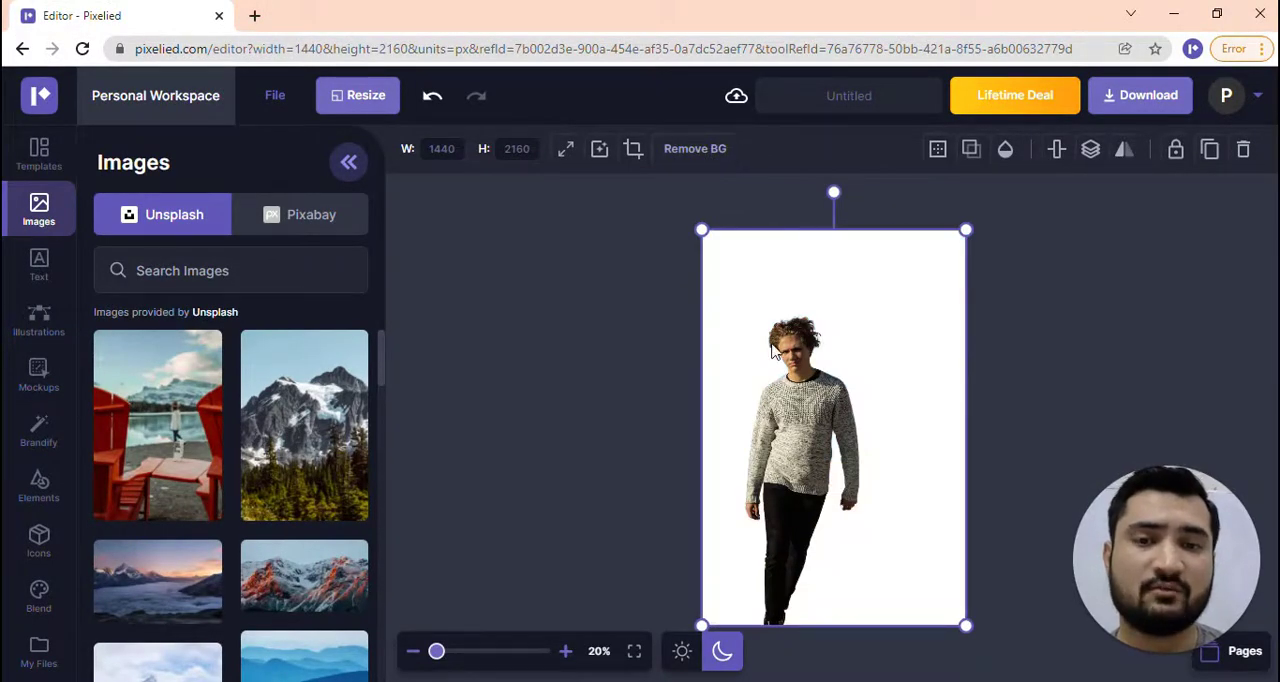
pyautogui.moveTo(750, 263)
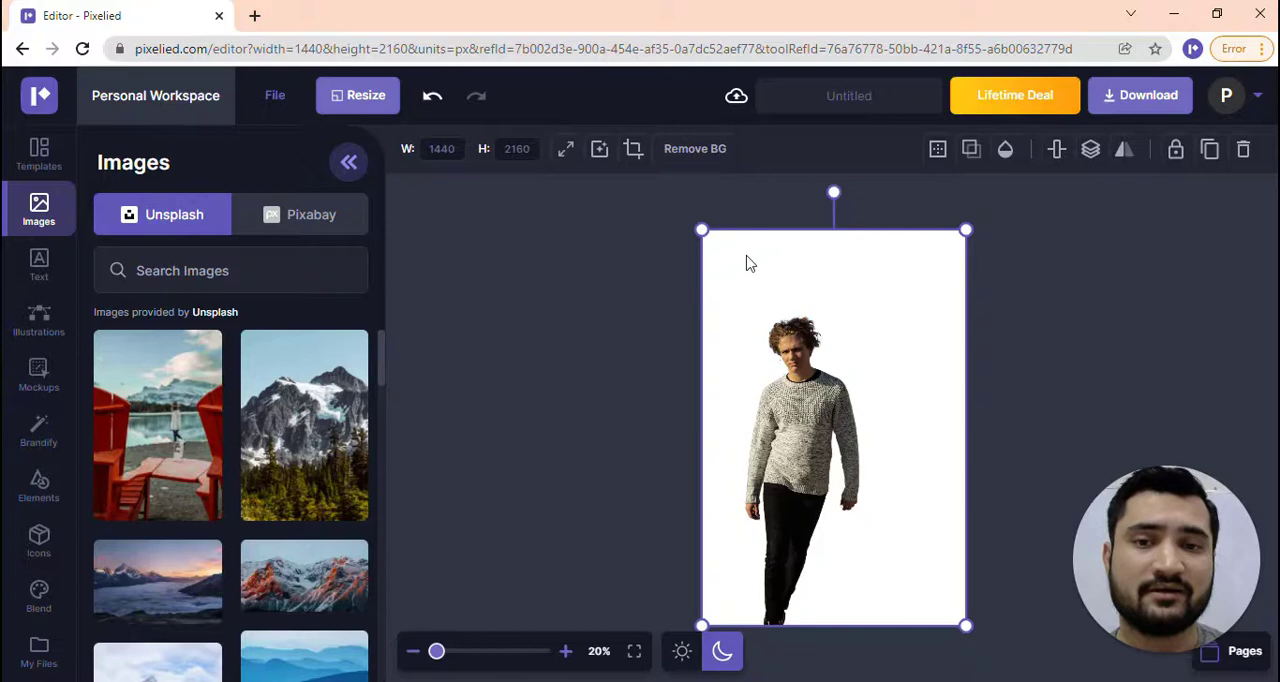
pyautogui.moveTo(935, 430)
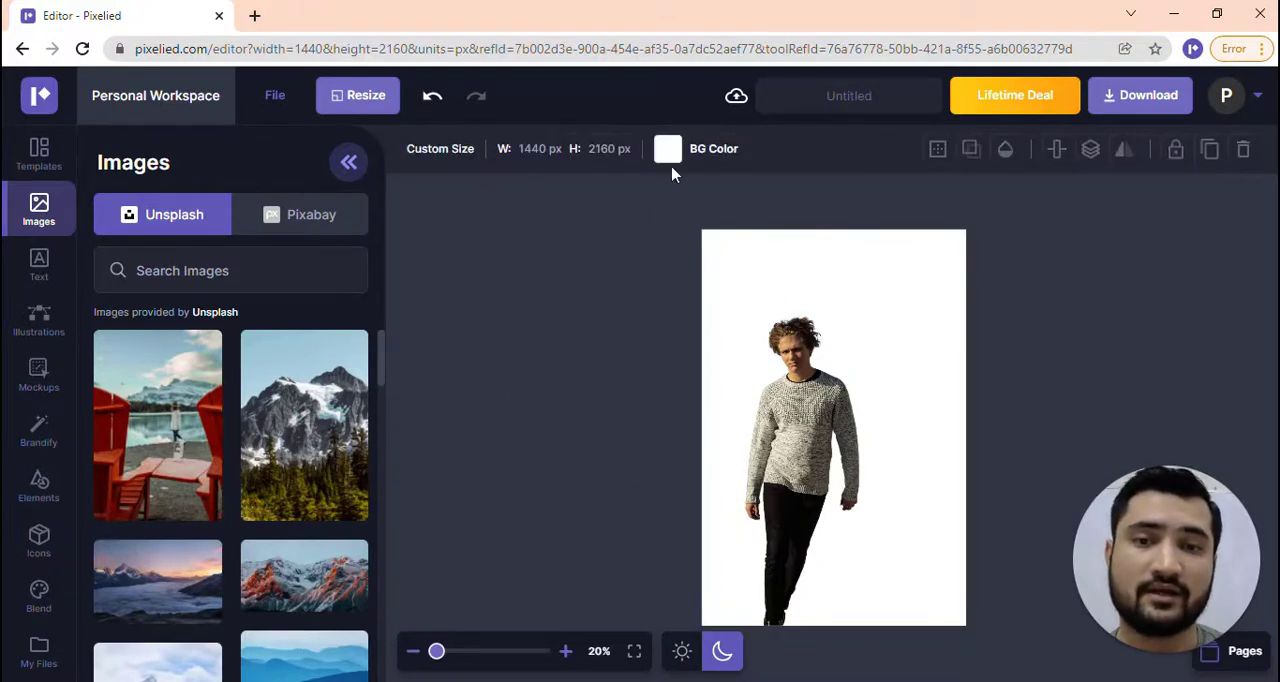
# Set the page background colour behind the cut-out man to lime green.
pyautogui.click(667, 148)
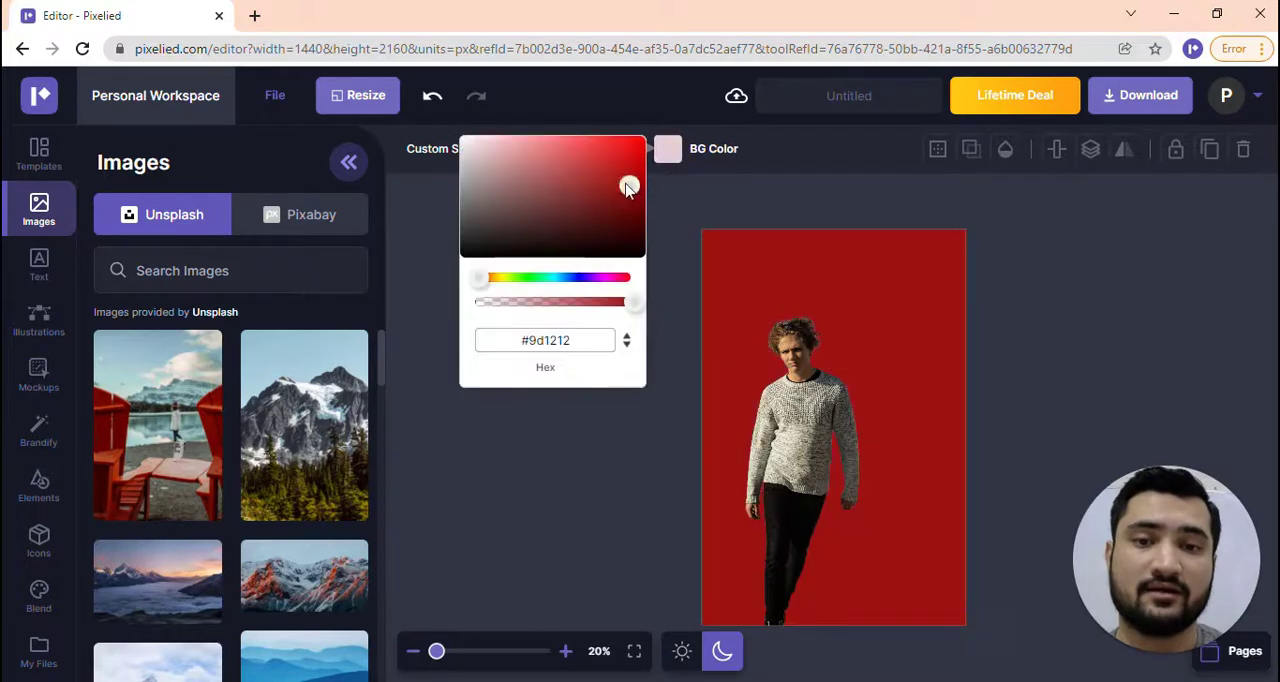
pyautogui.click(513, 168)
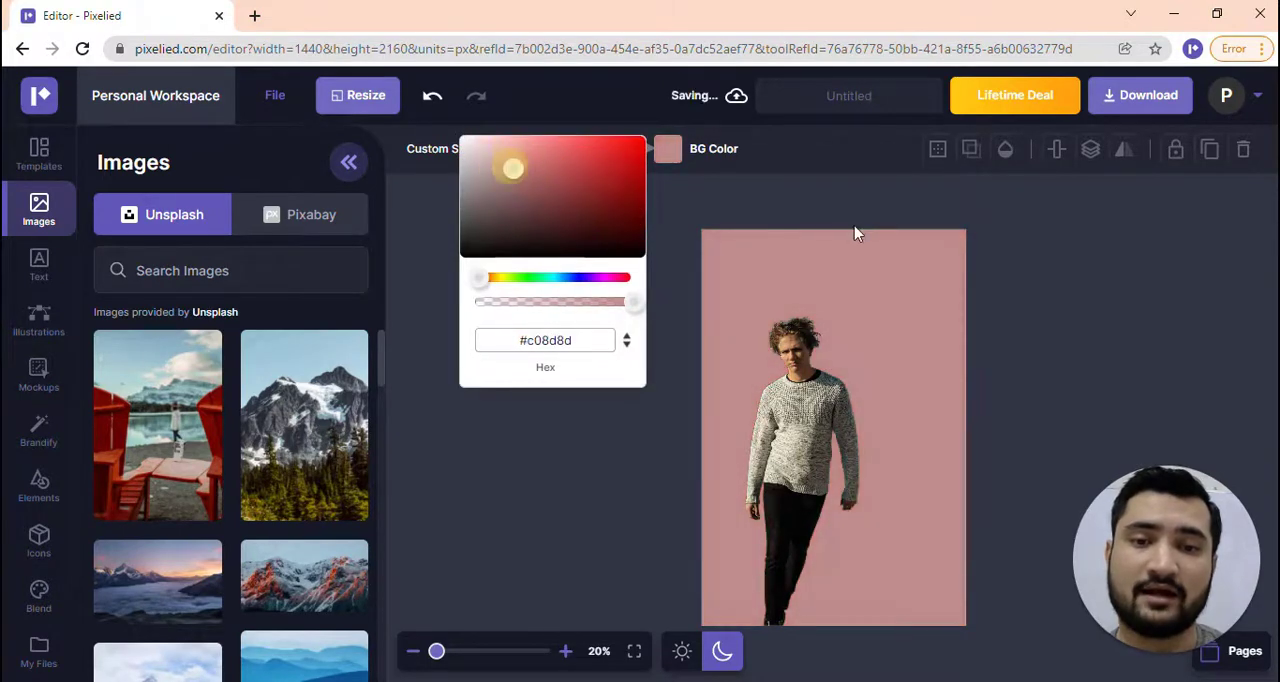
pyautogui.click(475, 165)
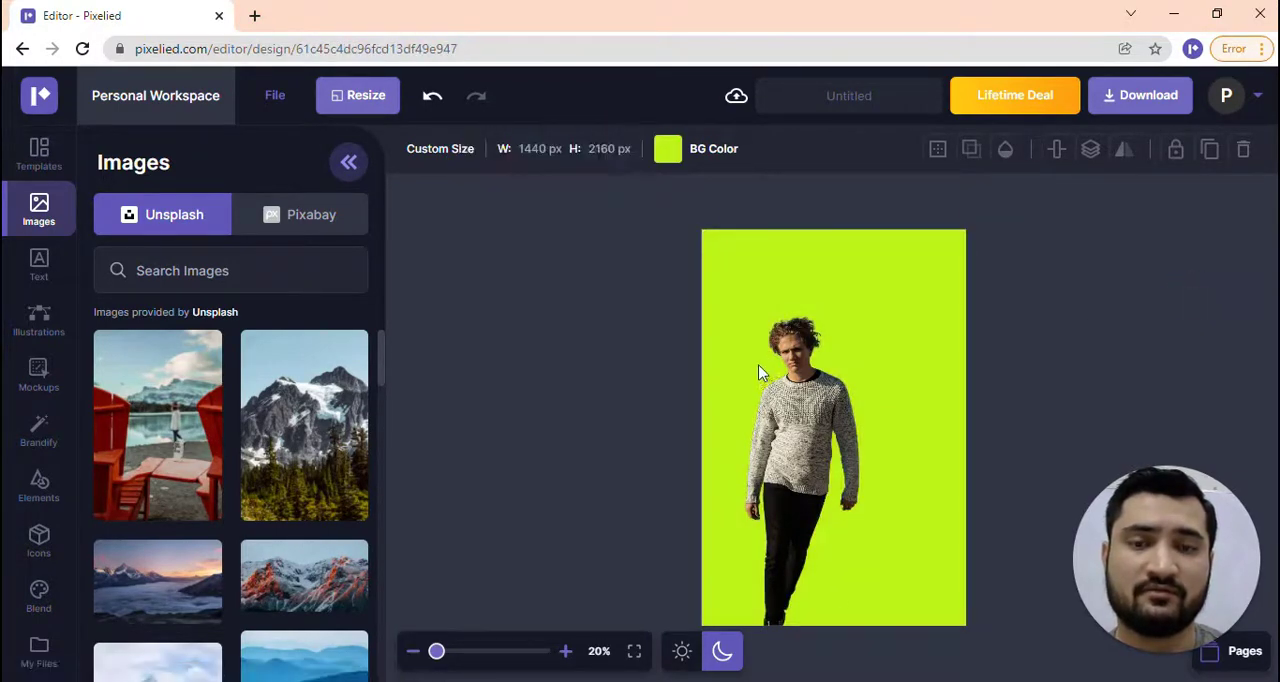
pyautogui.click(833, 428)
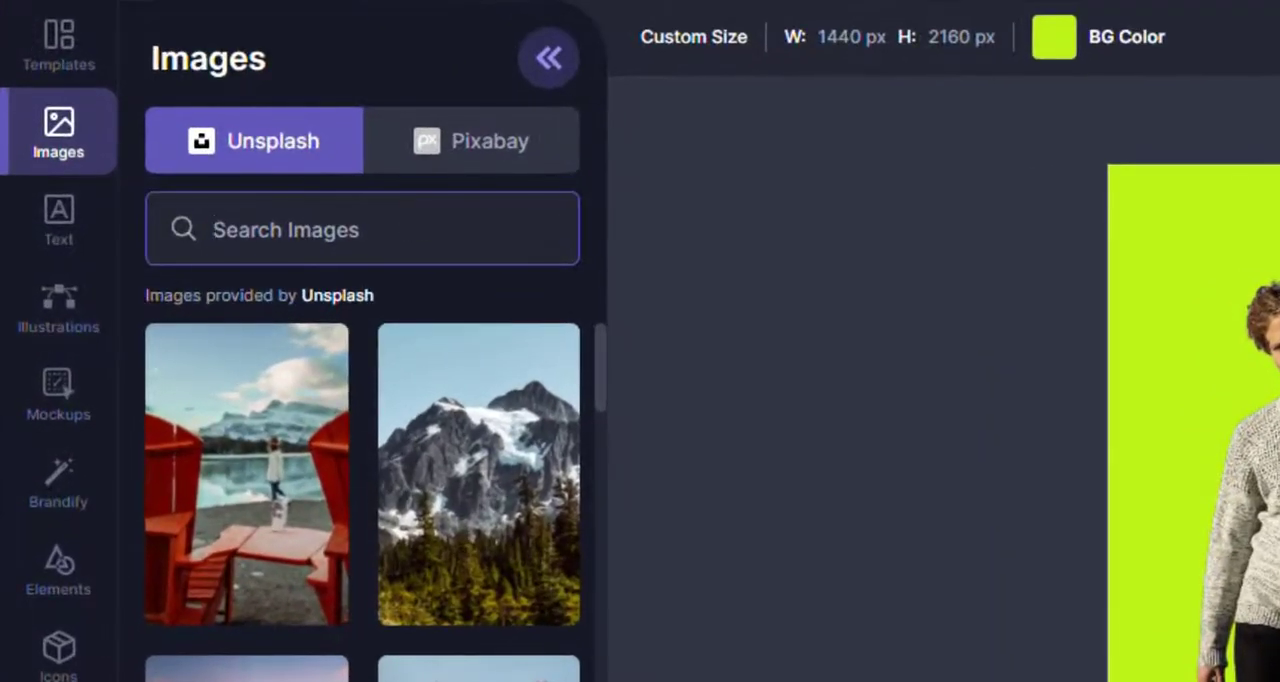
# Search stock images for 'marble' and place the dark teal marble photo behind the man.
pyautogui.write('marble')
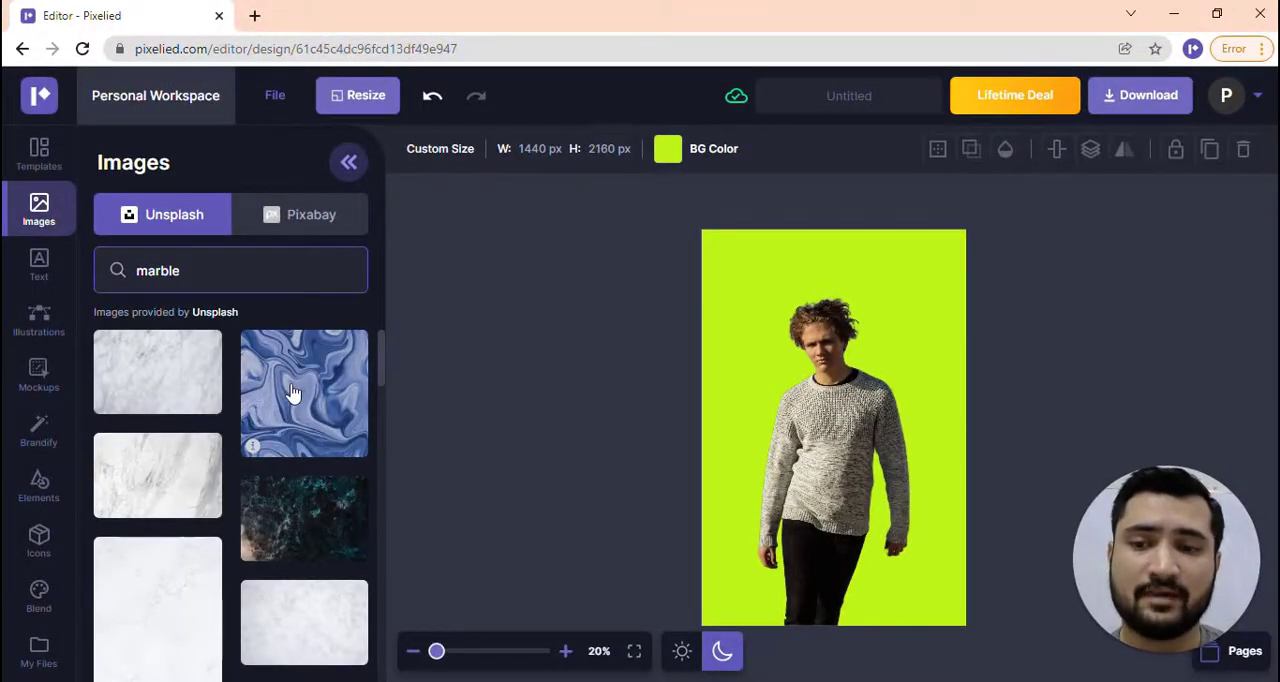
pyautogui.scroll(-3)
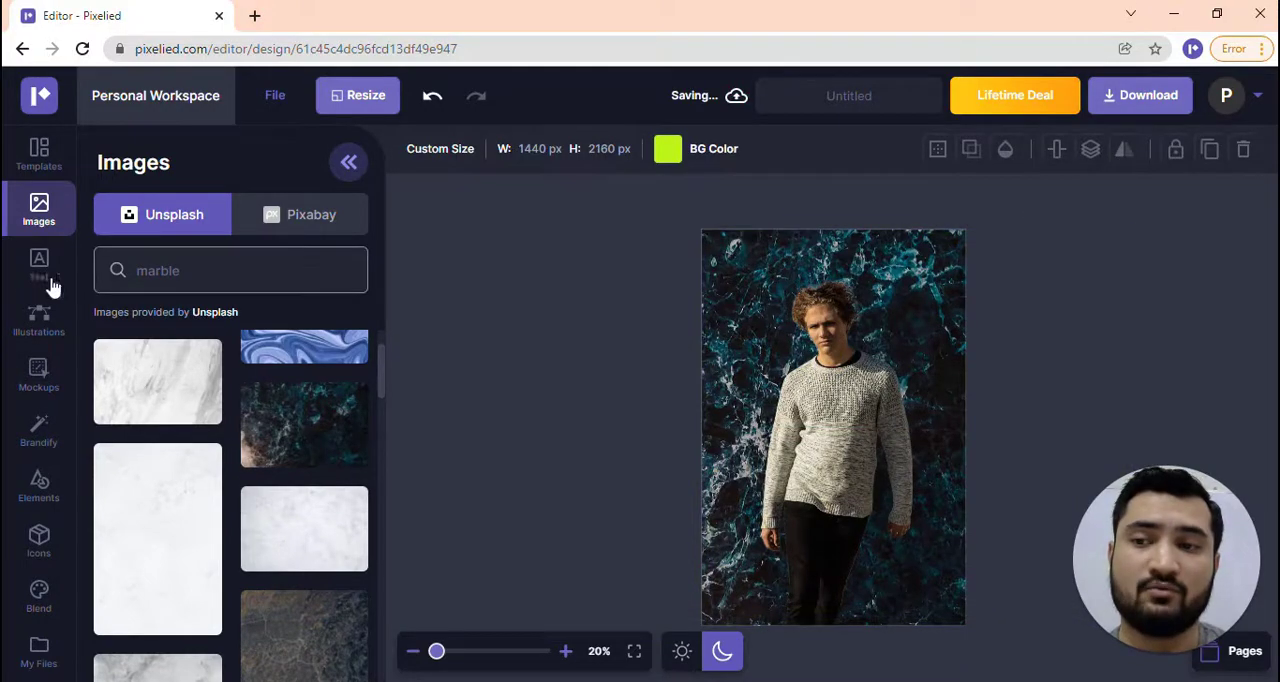
pyautogui.click(39, 265)
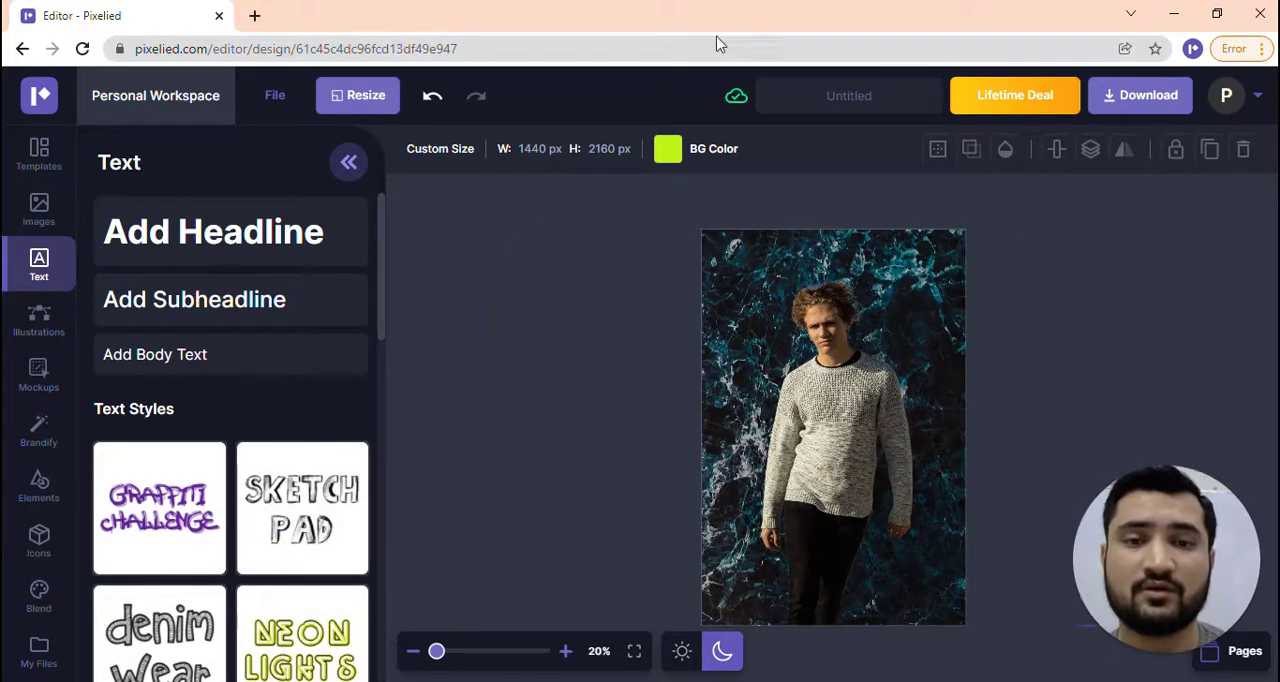
pyautogui.click(833, 427)
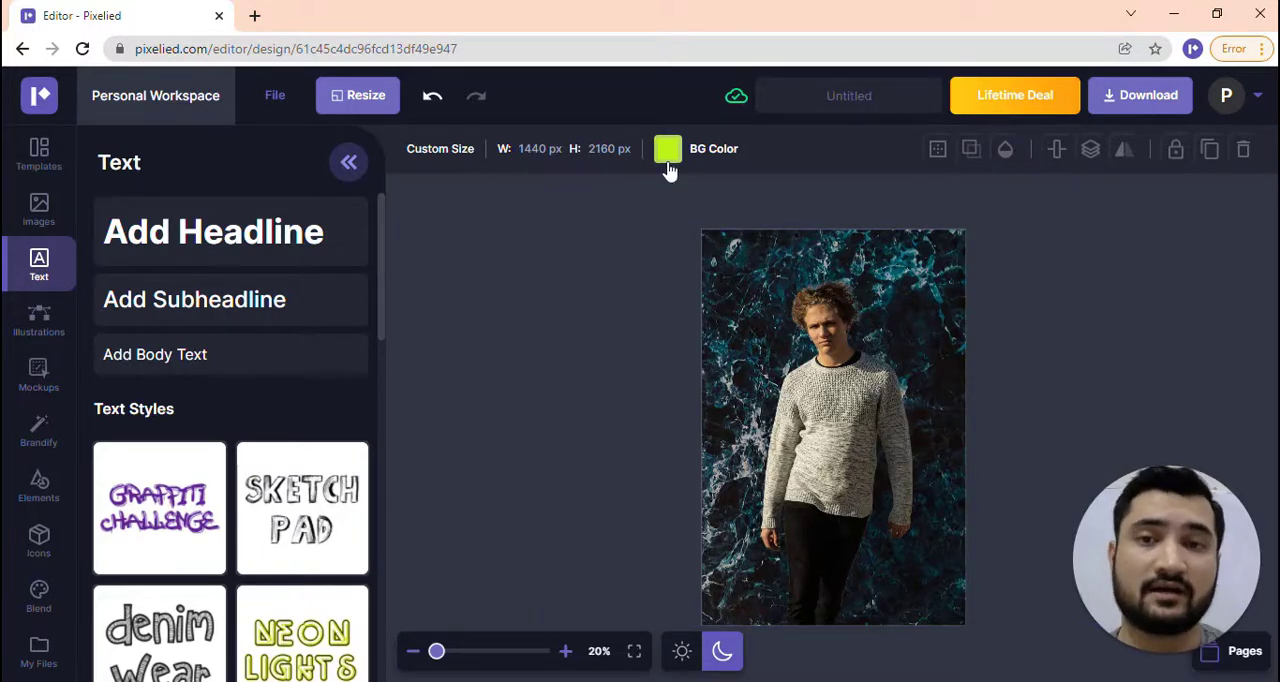
pyautogui.click(833, 428)
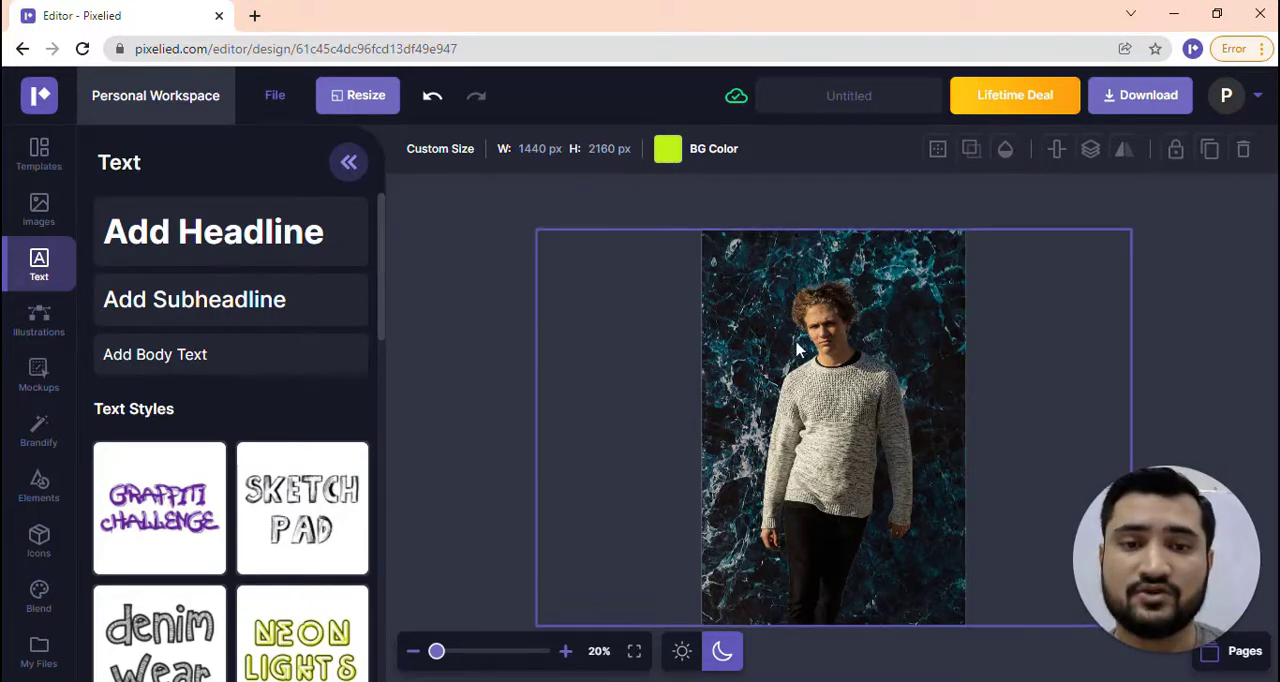
pyautogui.click(833, 428)
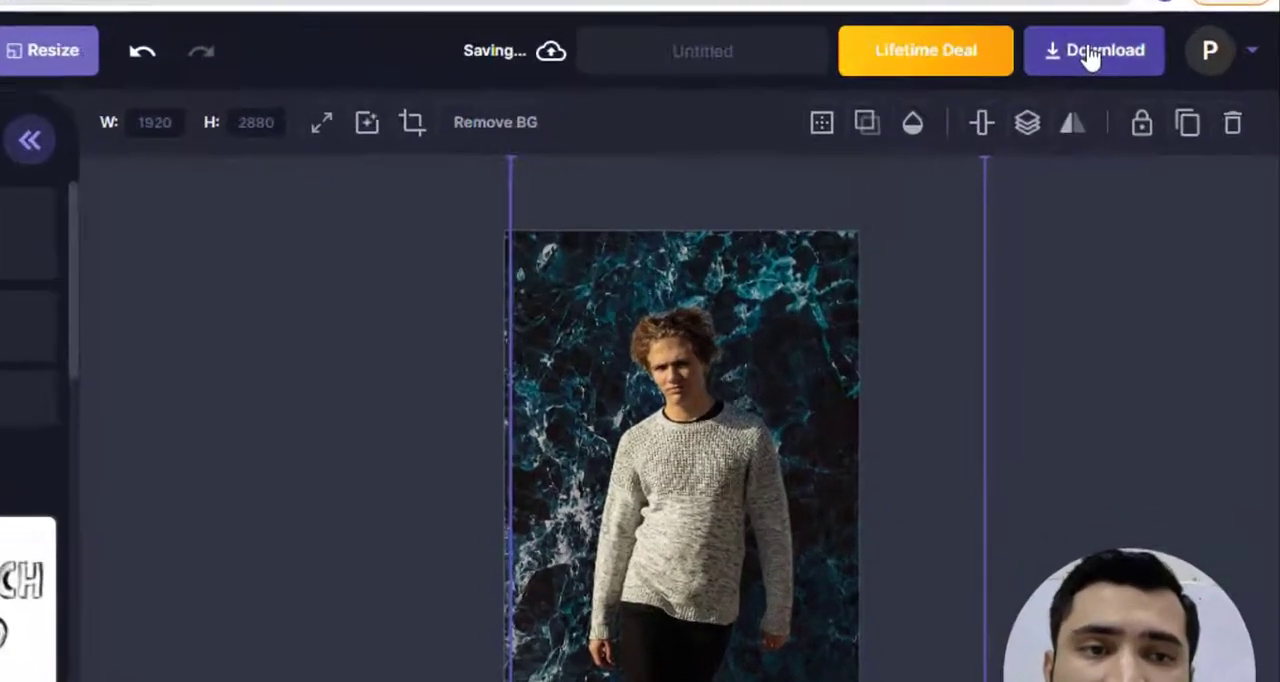
# Set the download options to JPG format at 1x size.
pyautogui.click(1092, 50)
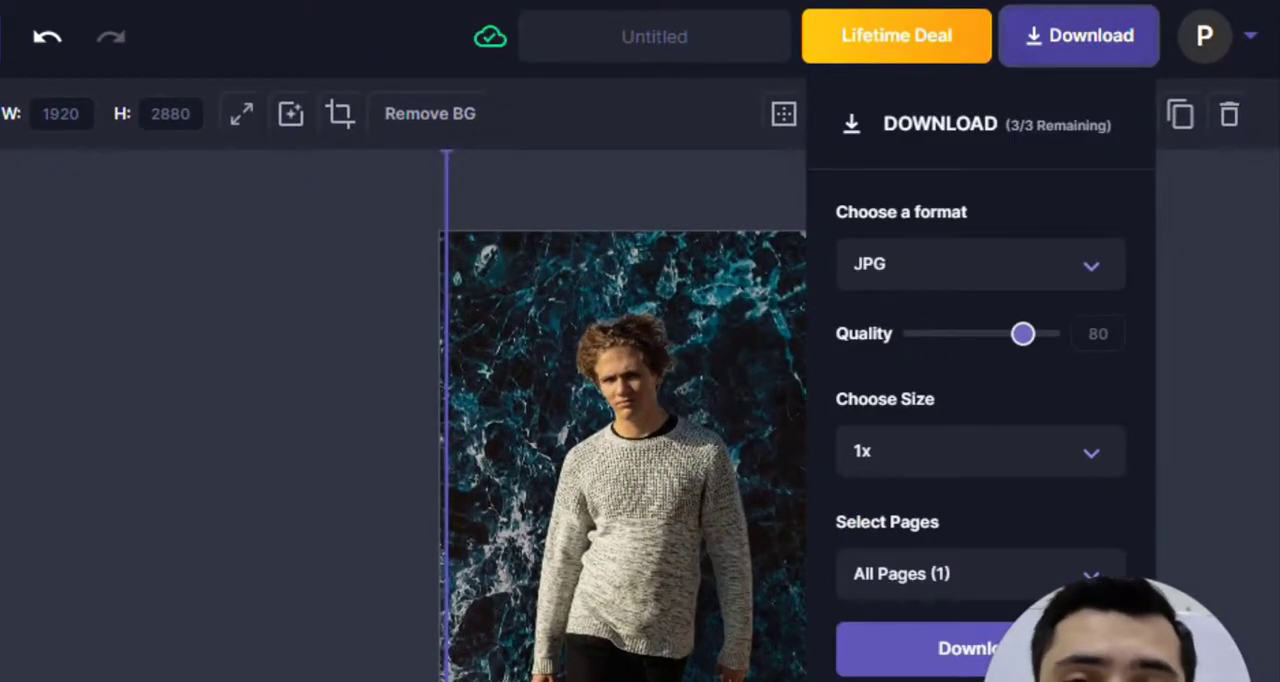
pyautogui.click(980, 263)
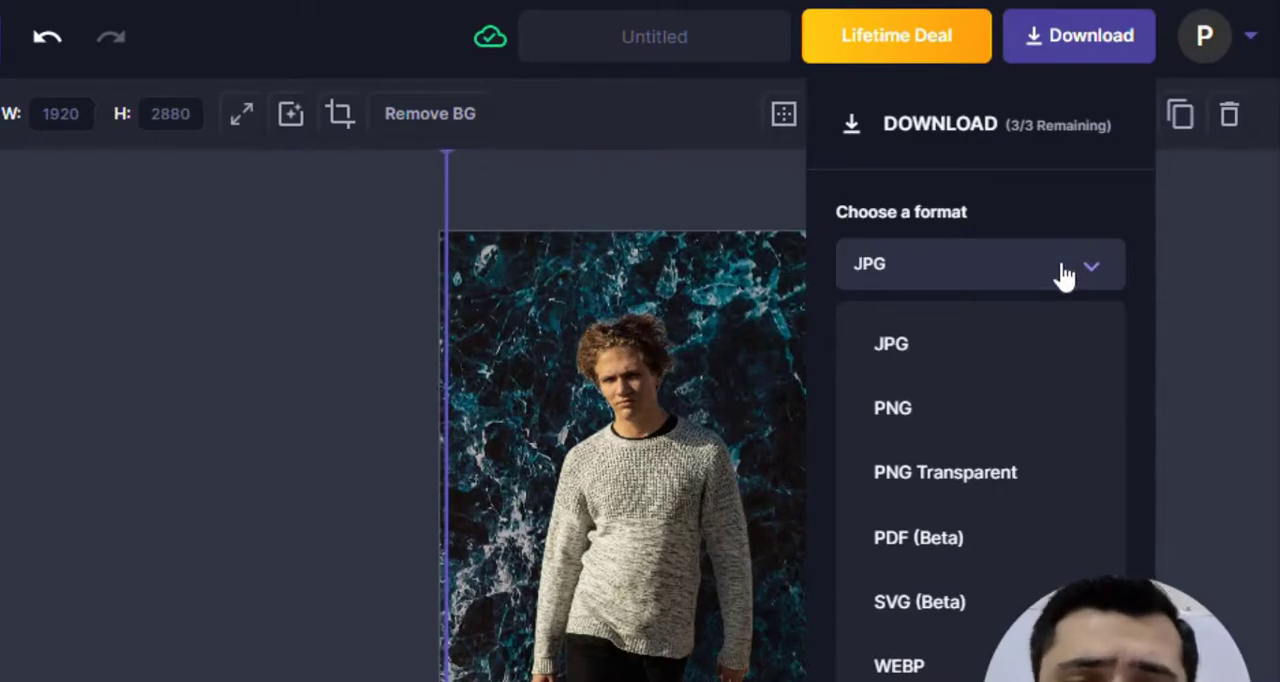
pyautogui.moveTo(1015, 435)
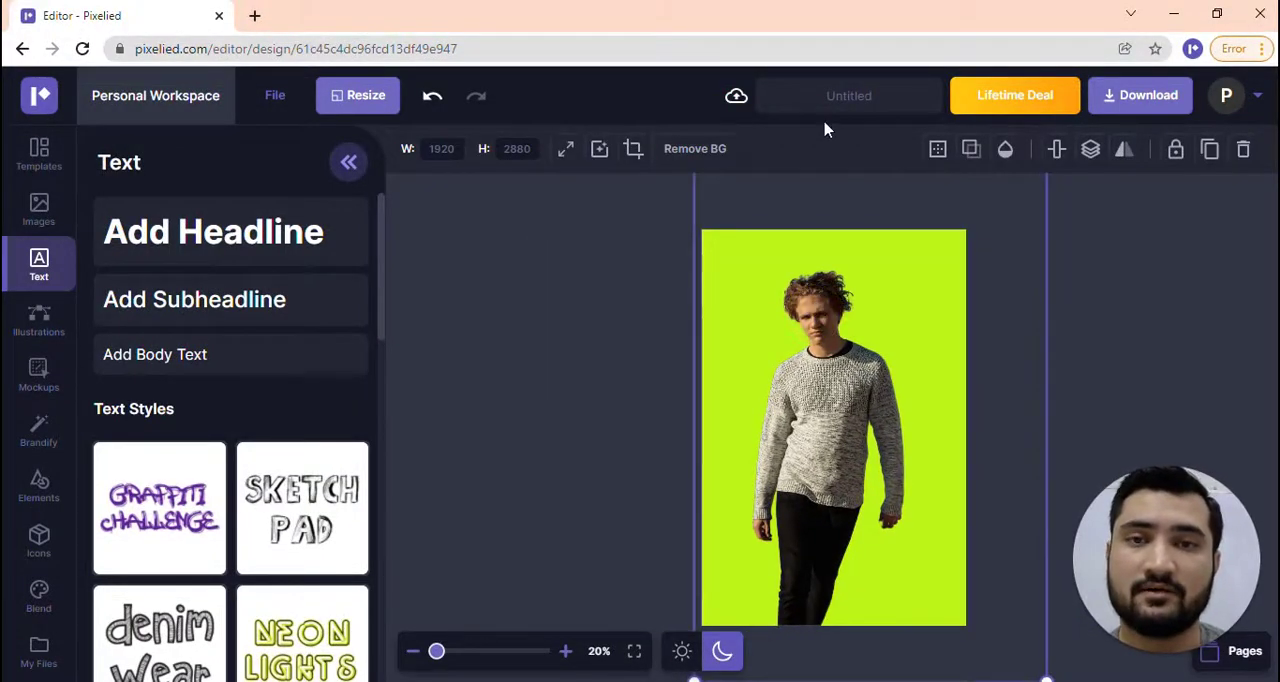
pyautogui.click(1140, 95)
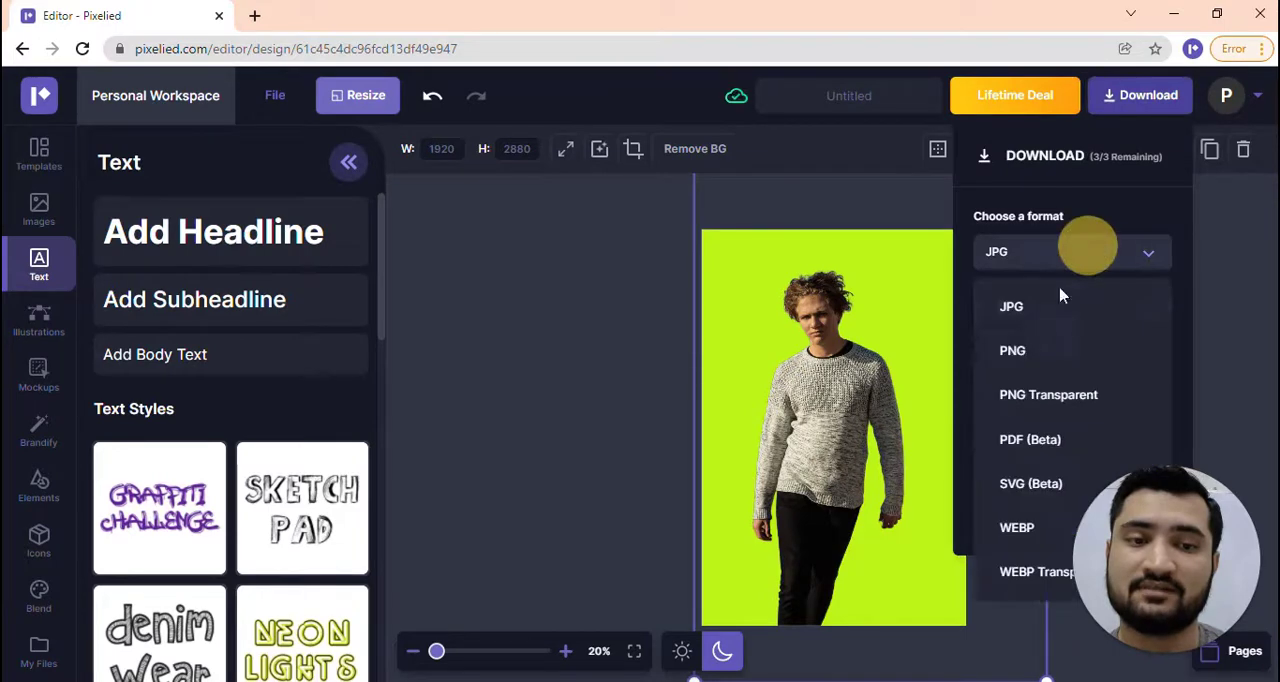
pyautogui.click(1011, 306)
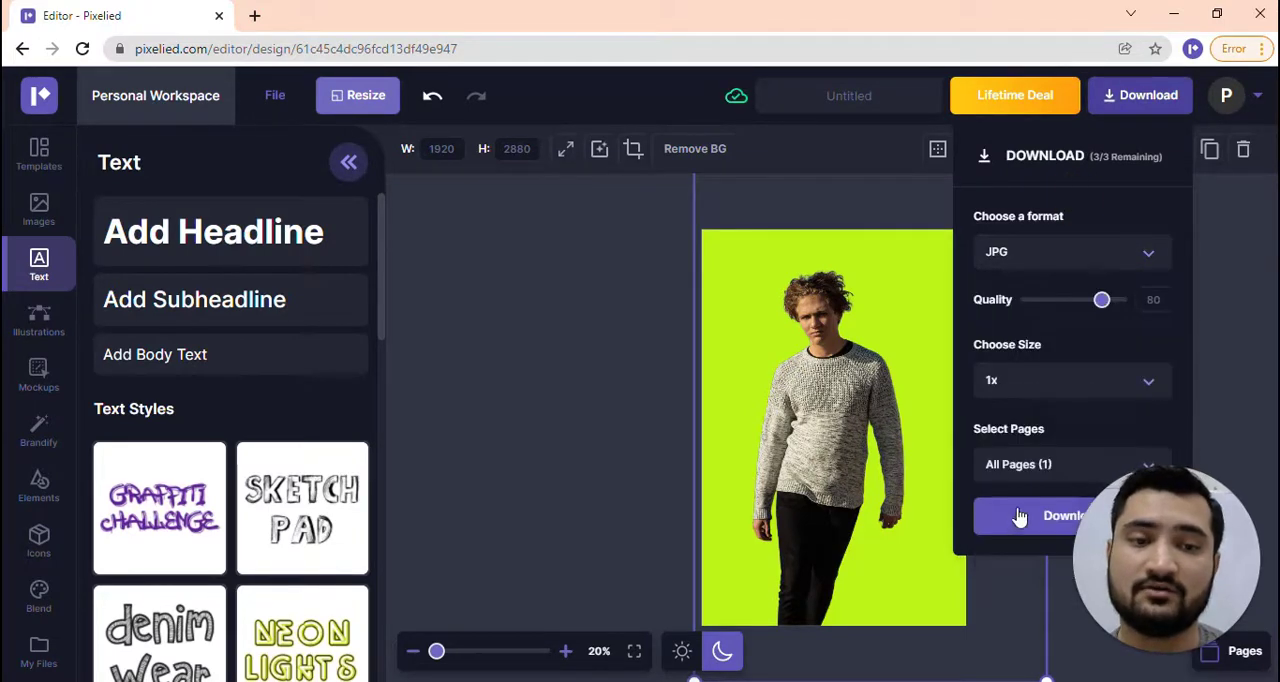